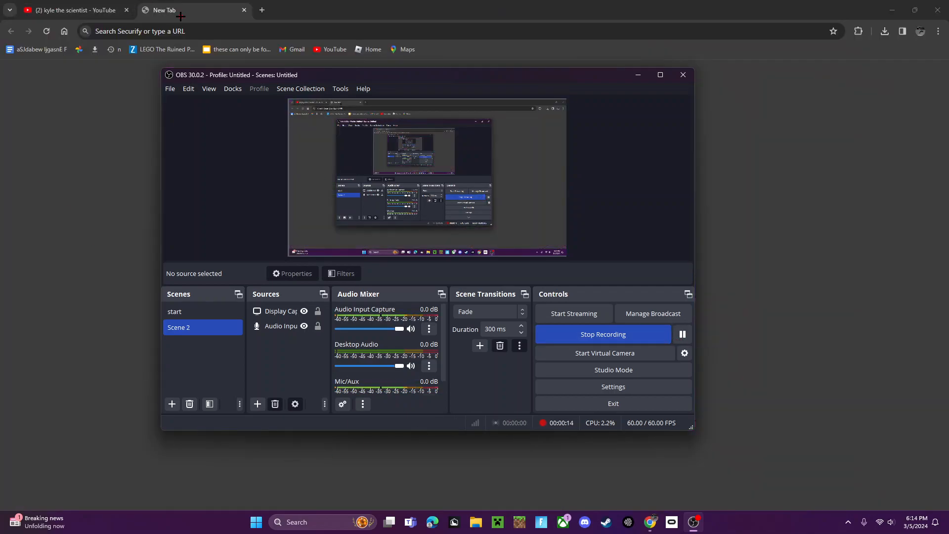
# - Search the web for 'monke mod manager' from the new tab's address bar
pyautogui.click(281, 325)
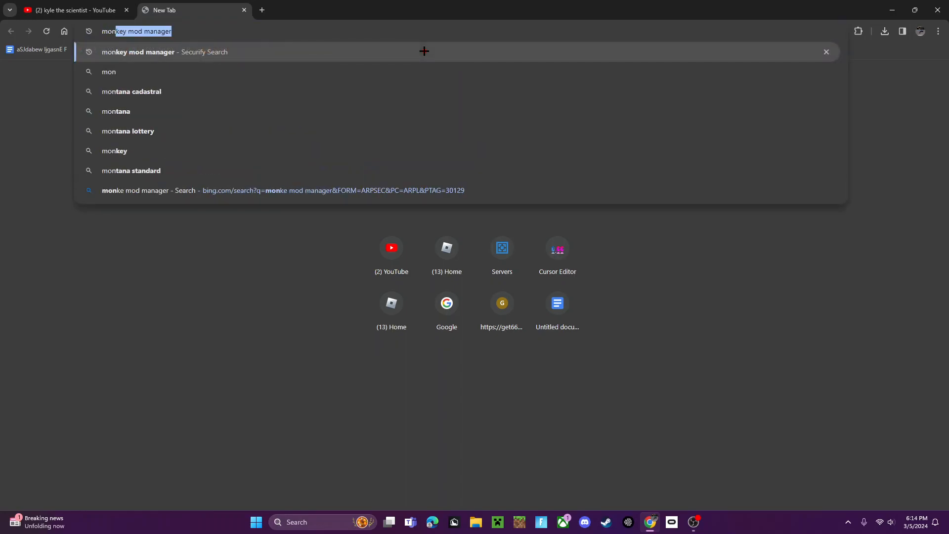
pyautogui.write('monkey m')
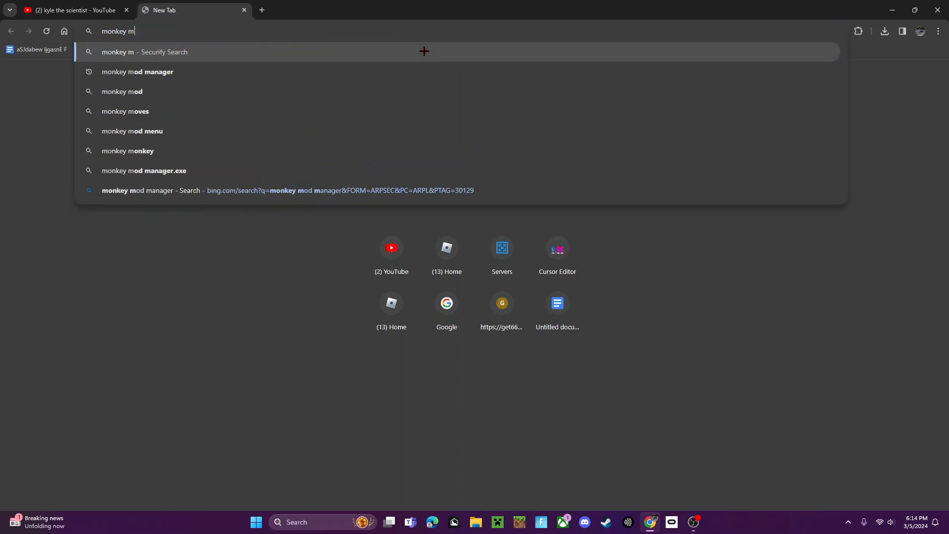
pyautogui.press('Backspace')
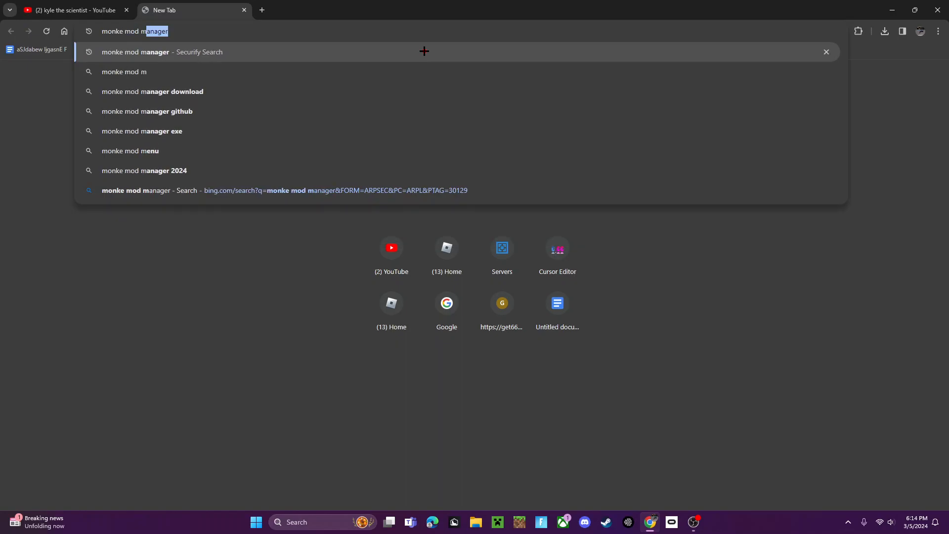
pyautogui.write('anager&FORM=ARPSEC&PC=ARPL&PTAG=30129')
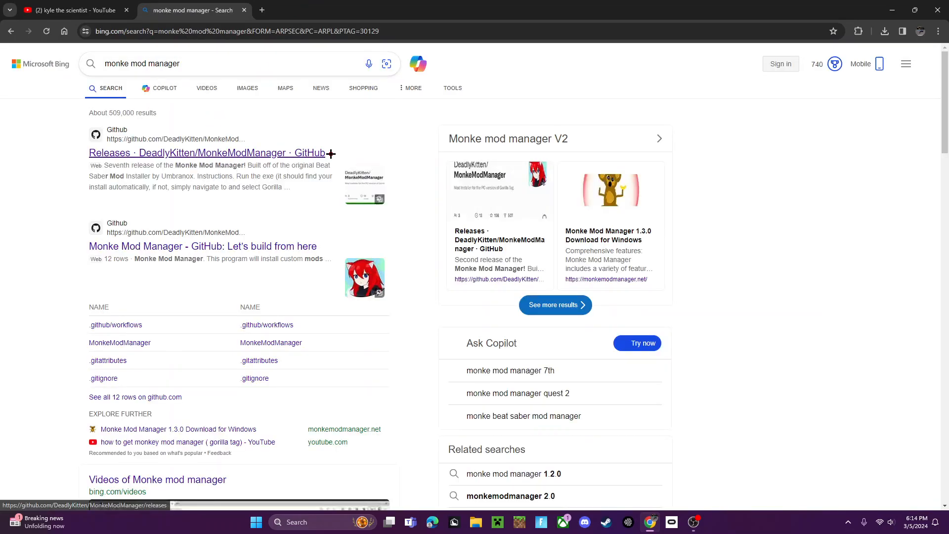
# - Download MonkeModManager.exe from the v1.3.1 release assets on the GitHub releases page
pyautogui.click(207, 152)
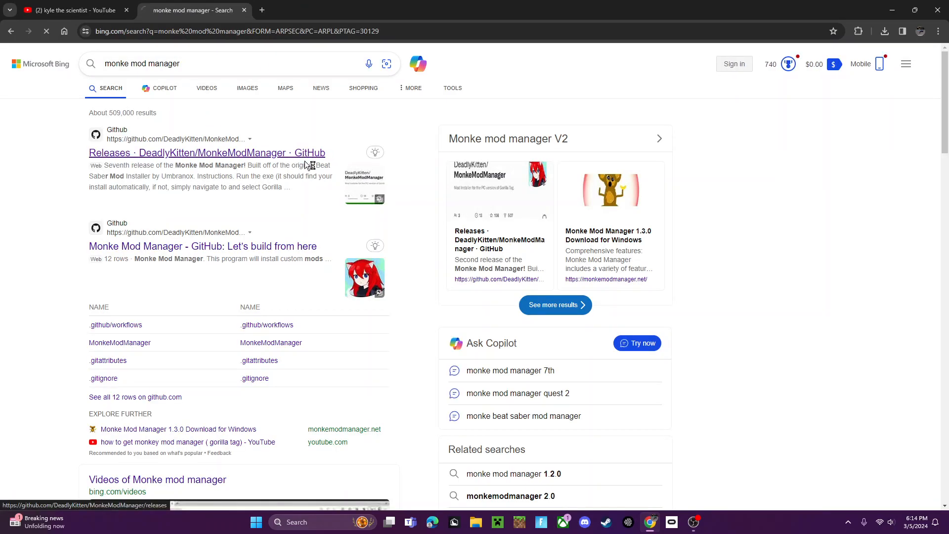
pyautogui.click(207, 153)
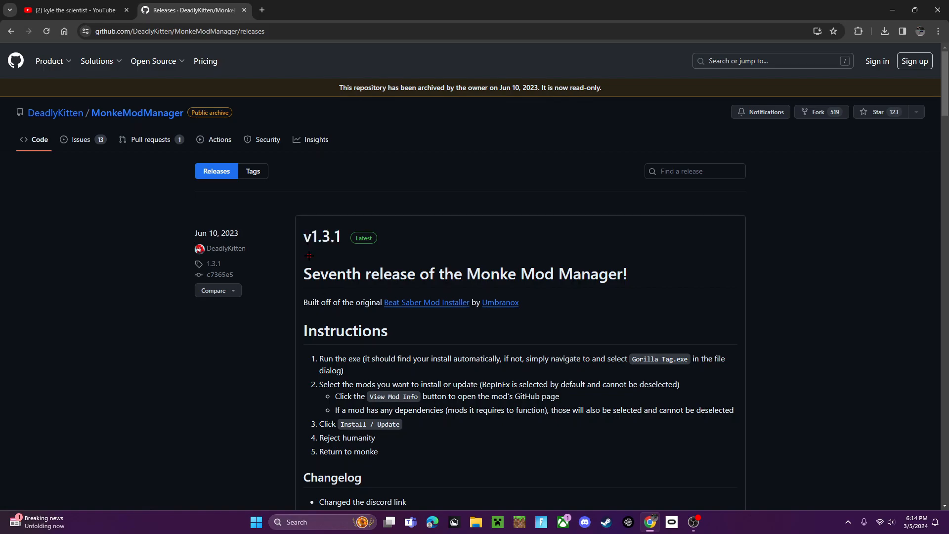
pyautogui.moveTo(322, 237)
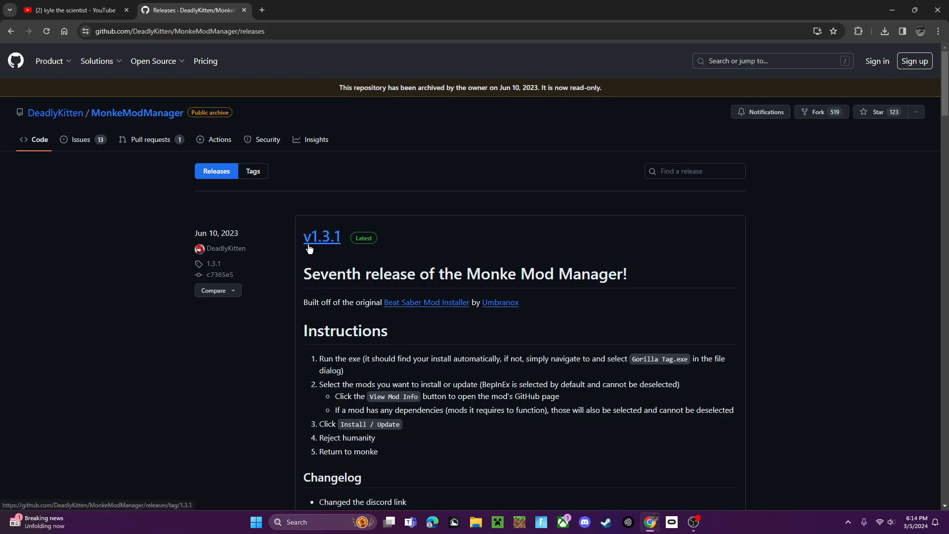
pyautogui.scroll(-3)
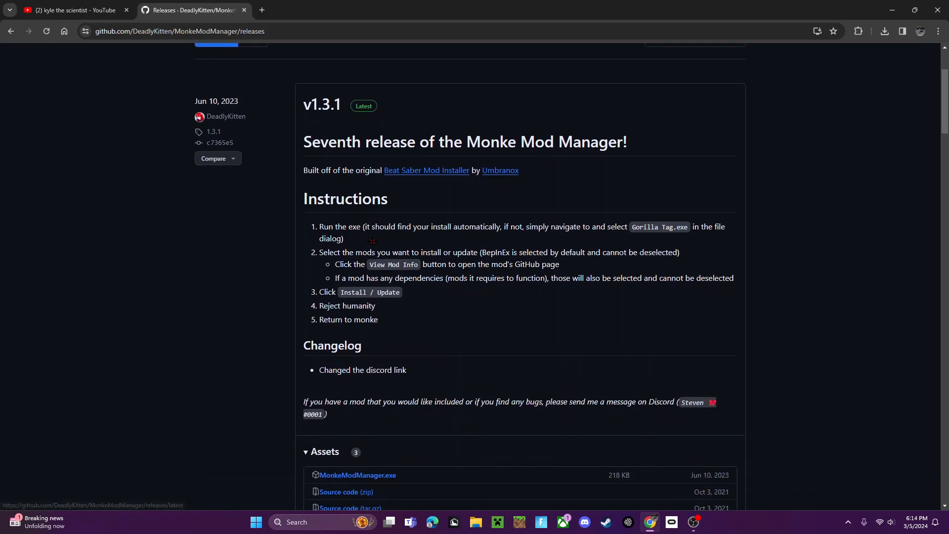
pyautogui.scroll(-3)
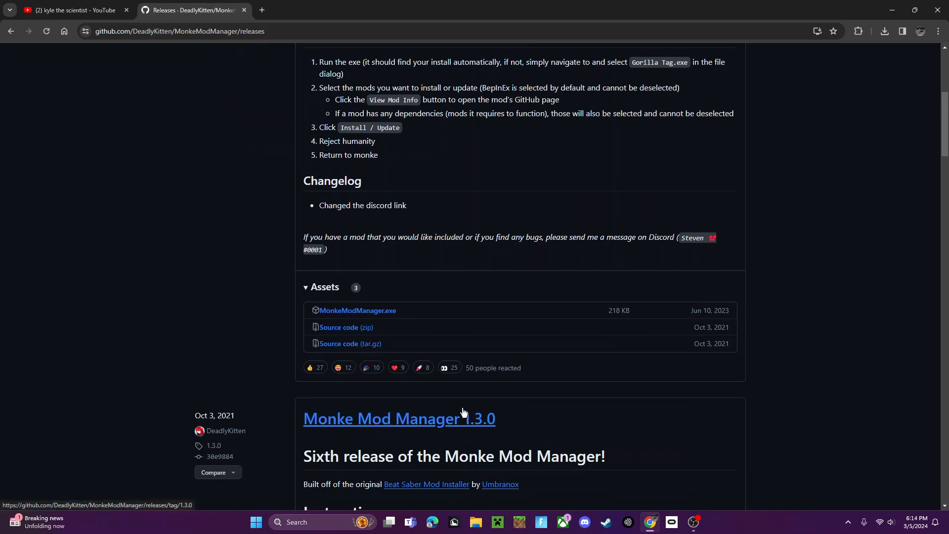
pyautogui.click(357, 309)
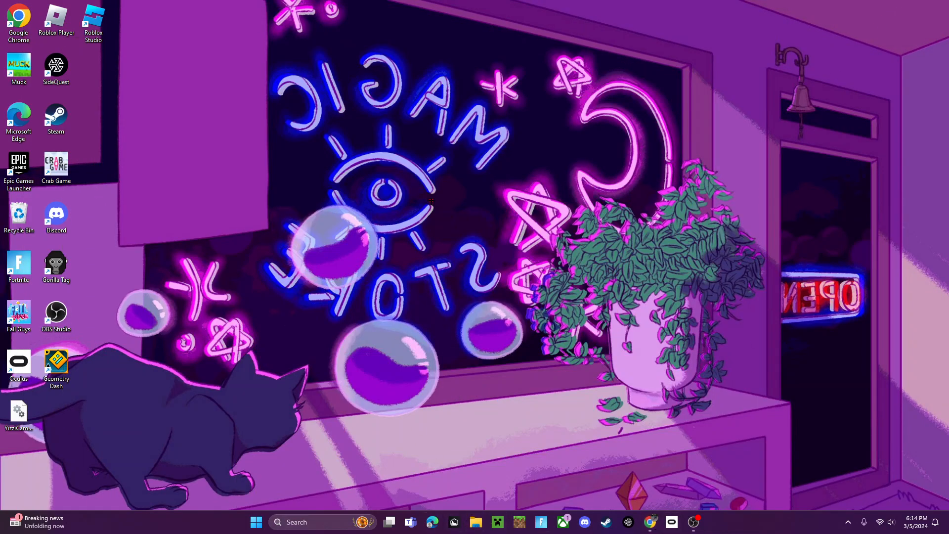
# - Locate the downloaded MonkeModManager application in the Downloads folder
pyautogui.click(476, 521)
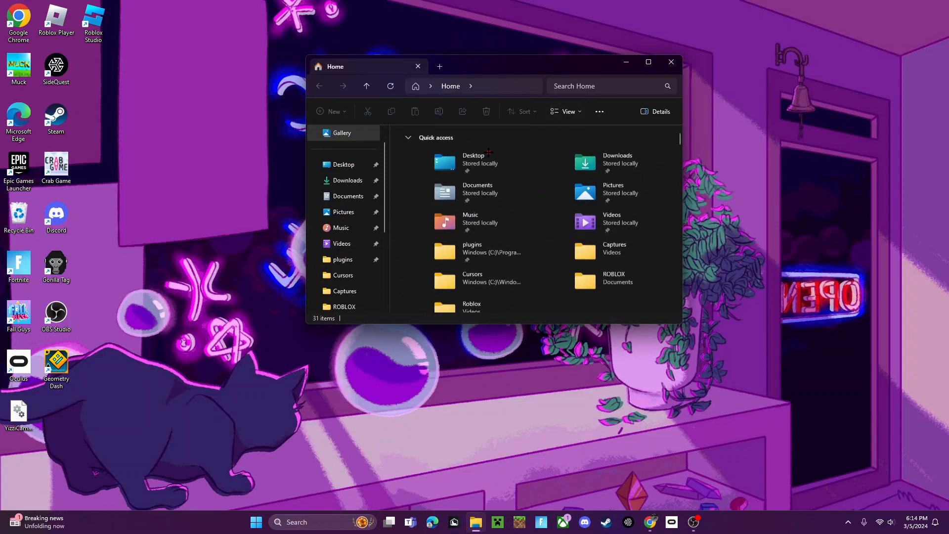
pyautogui.click(349, 180)
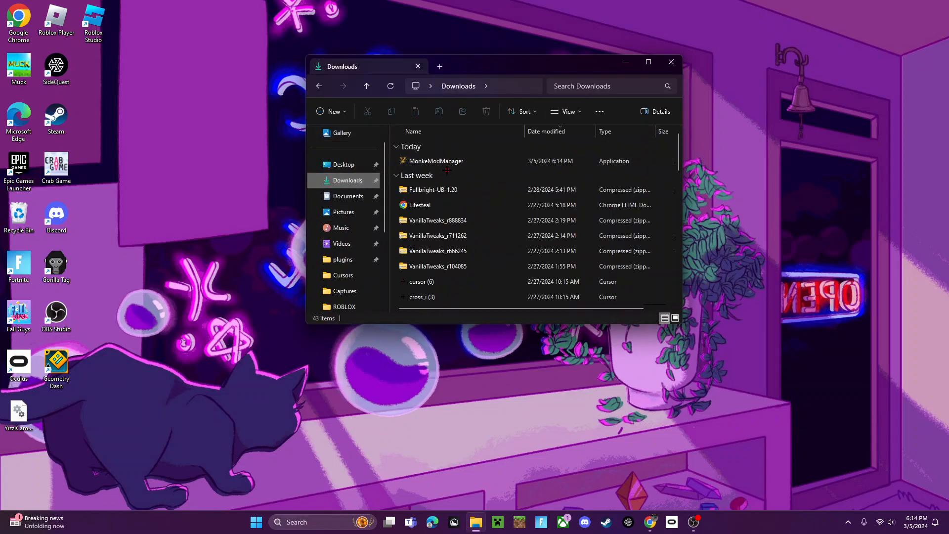
pyautogui.click(435, 161)
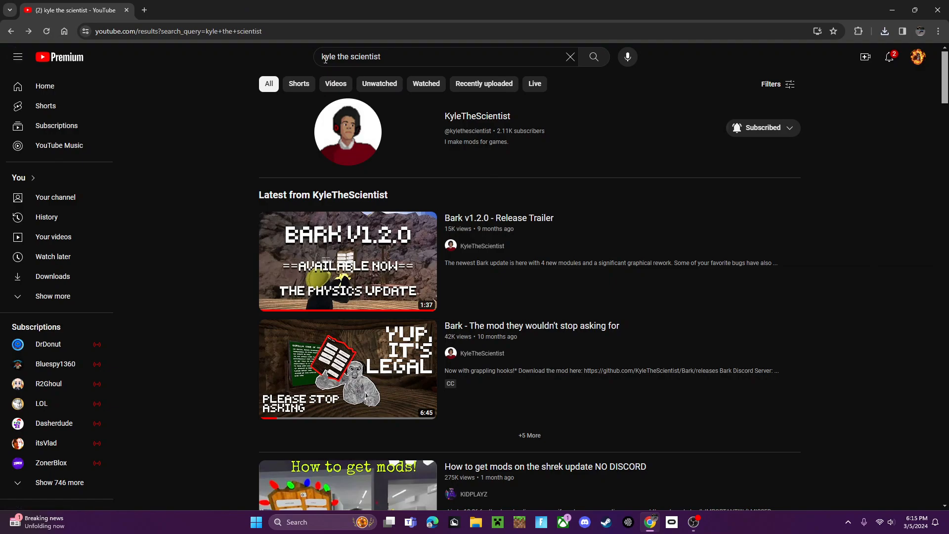
pyautogui.moveTo(335, 118)
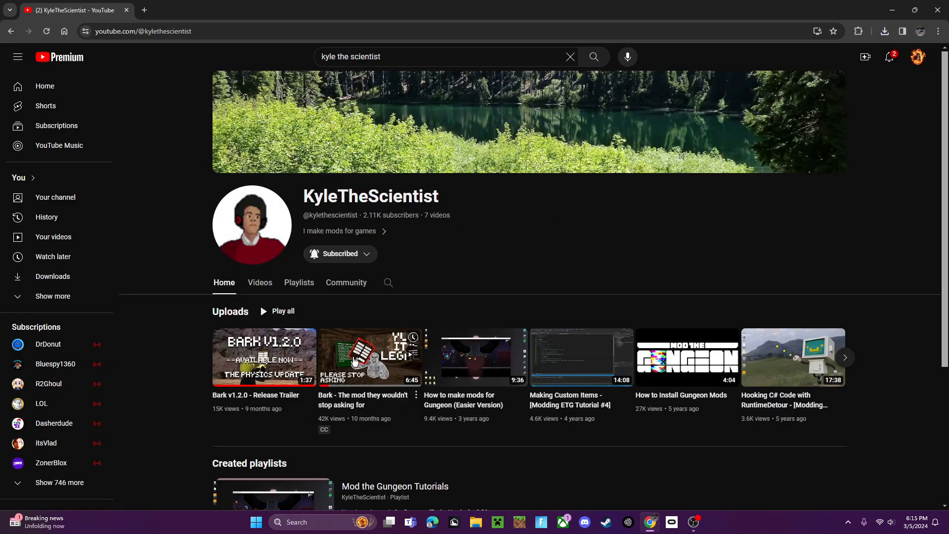
# - Follow the Bark GitHub link in the Bark v1.2.0 Release Trailer description on KyleTheScientist's channel
pyautogui.scroll(-3)
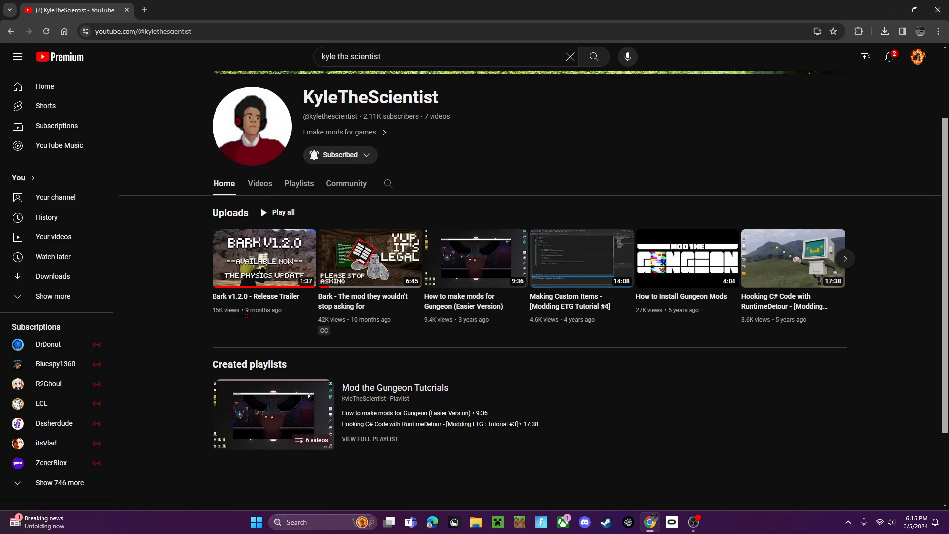
pyautogui.click(264, 258)
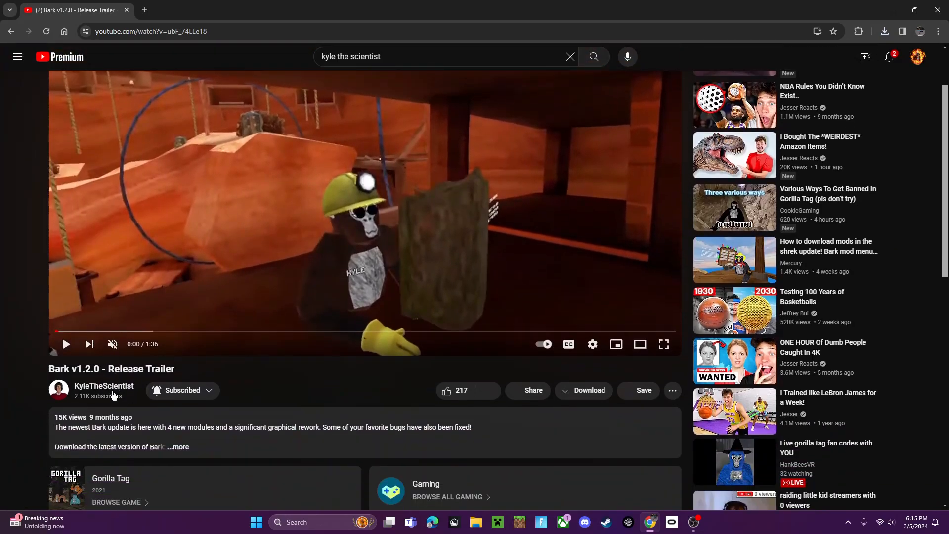
pyautogui.scroll(-3)
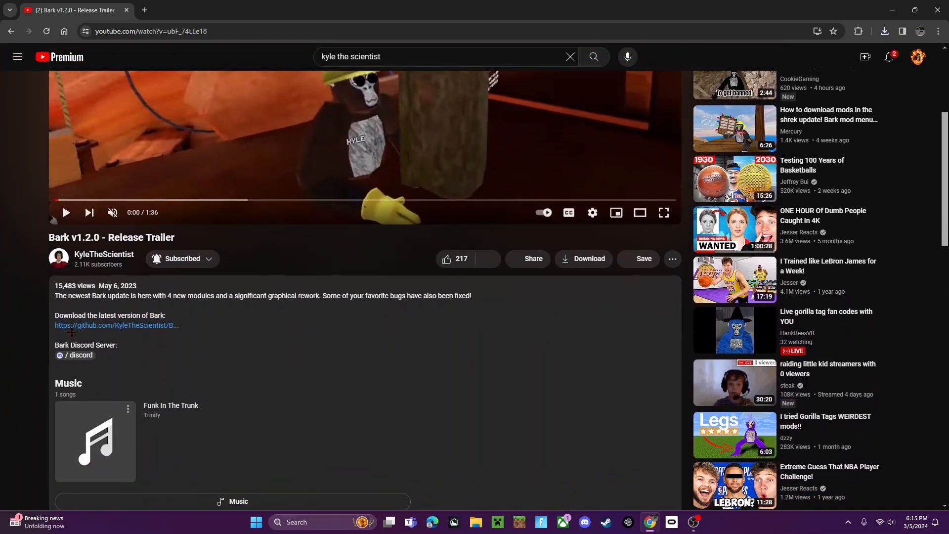
pyautogui.scroll(-3)
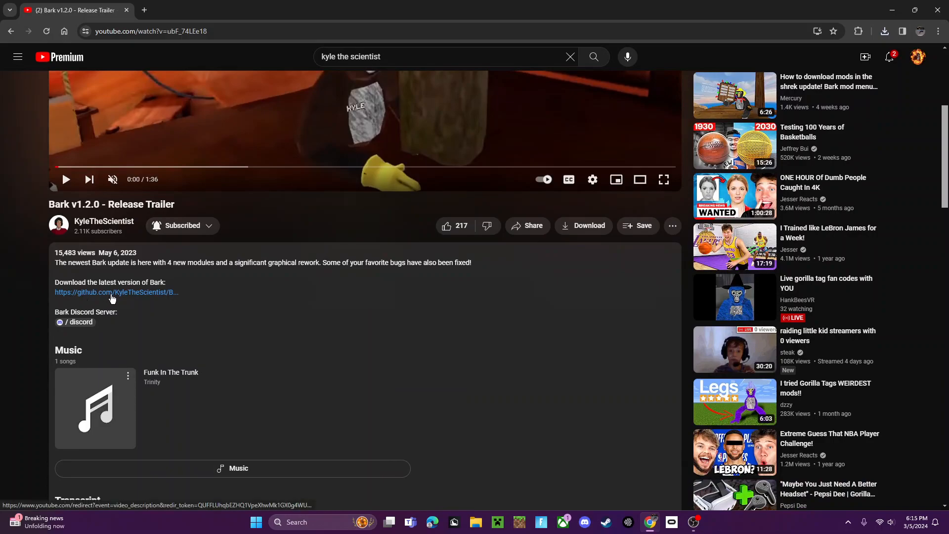
pyautogui.click(116, 292)
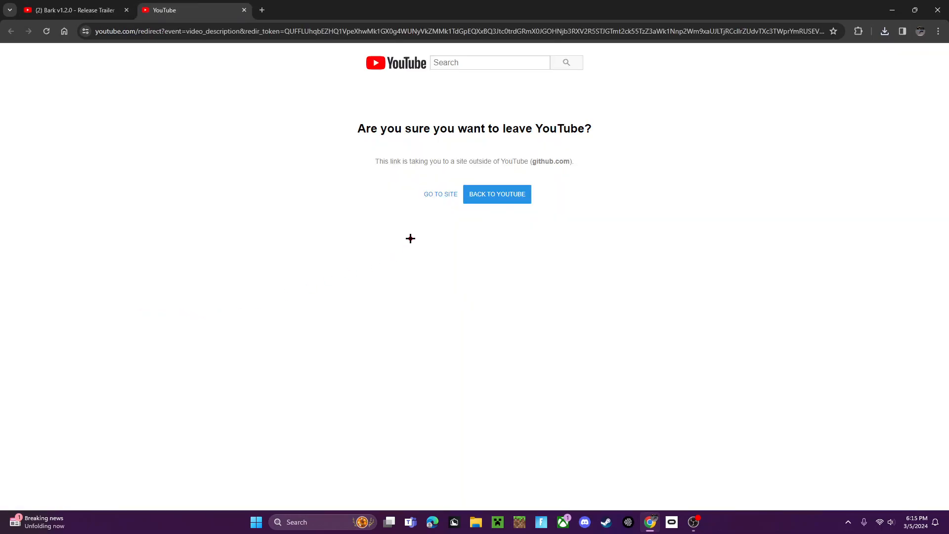
# - Download Bark-1.5.1.dll from the v1.5.1 release assets and minimize the browser
pyautogui.click(440, 194)
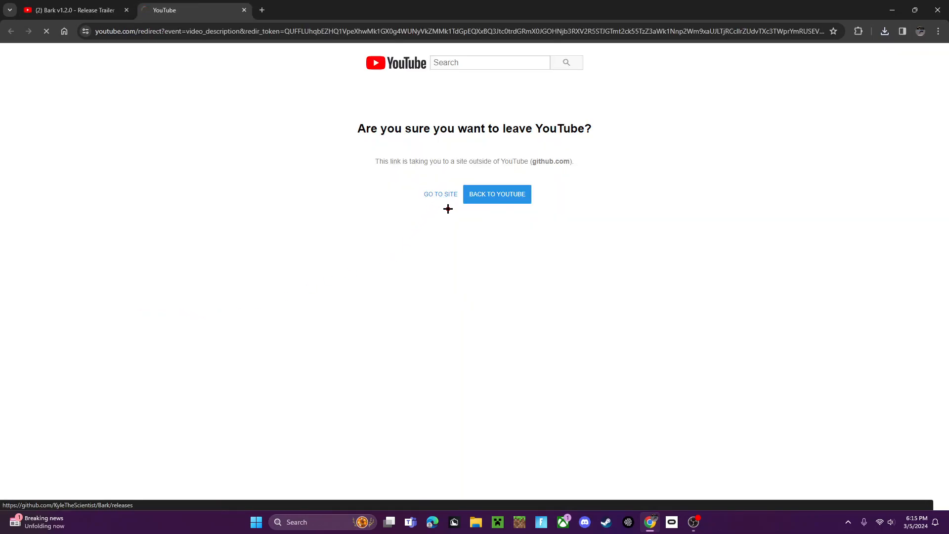
pyautogui.click(440, 194)
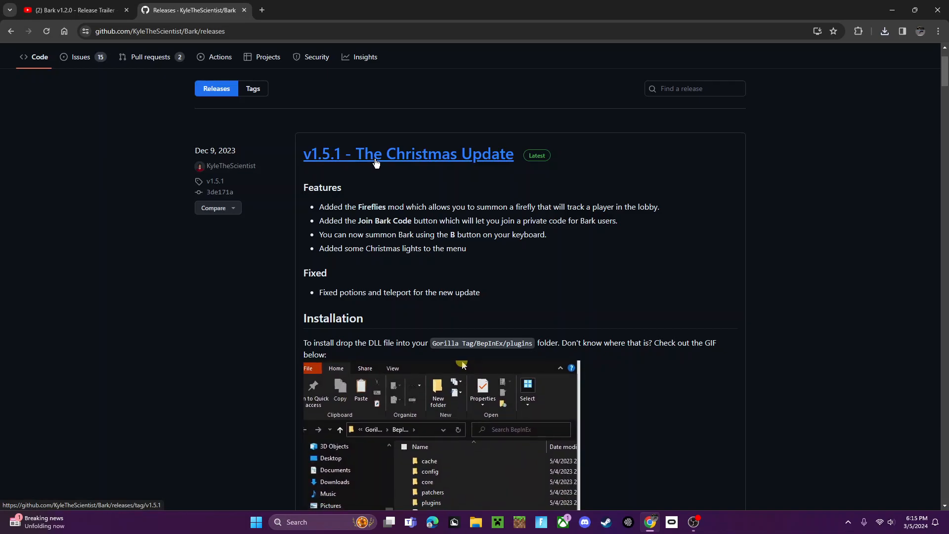
pyautogui.scroll(-3)
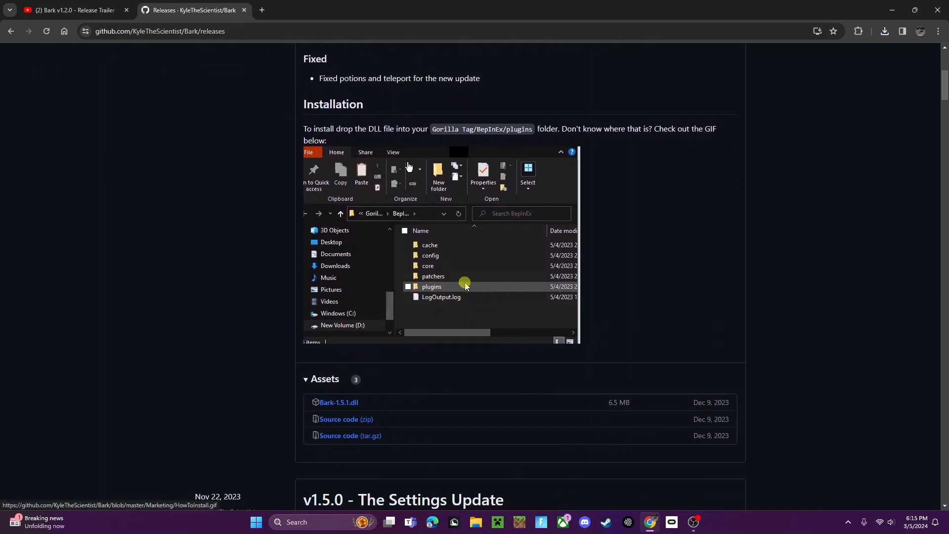
pyautogui.scroll(-3)
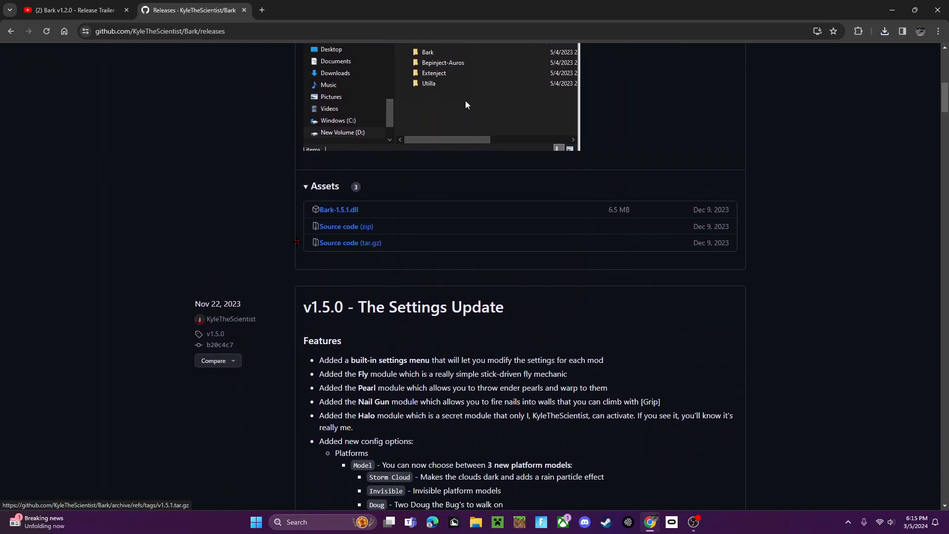
pyautogui.scroll(-3)
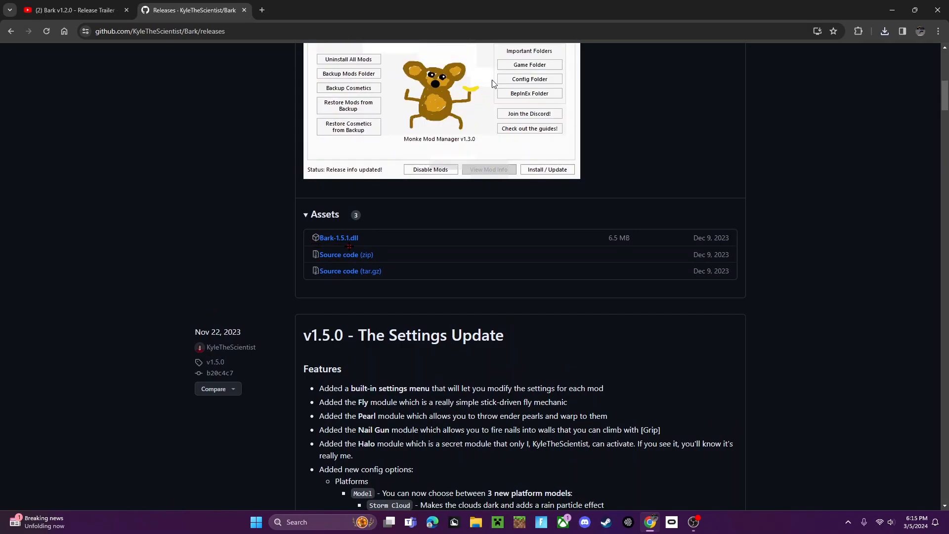
pyautogui.click(528, 93)
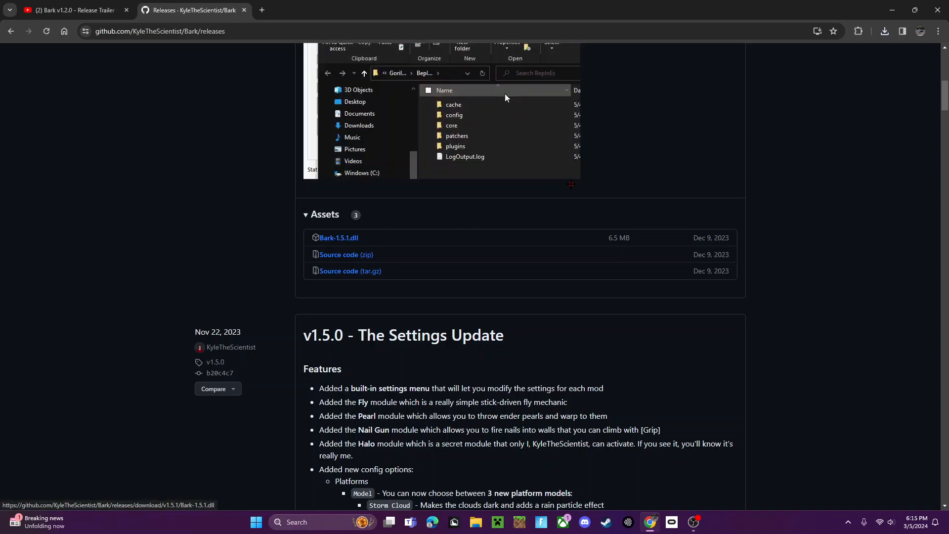
pyautogui.click(339, 239)
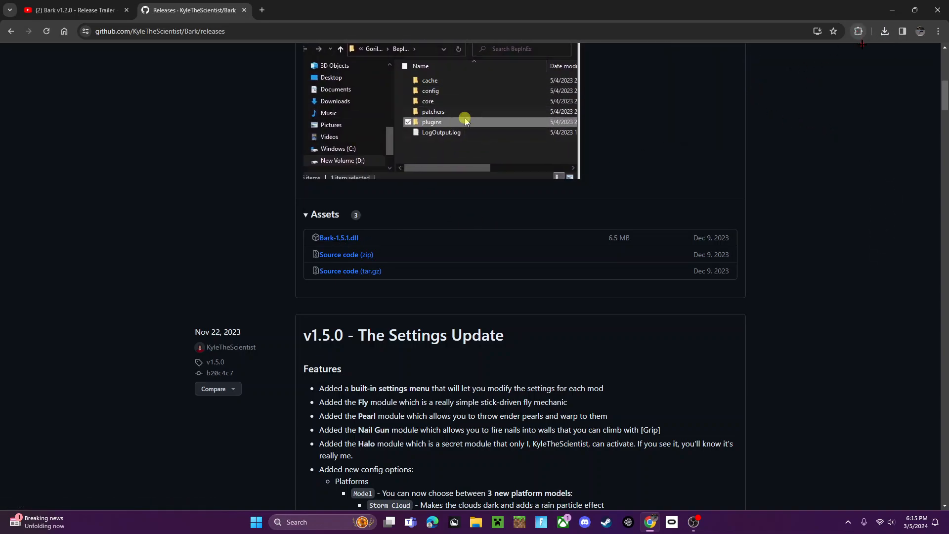
pyautogui.doubleClick(431, 121)
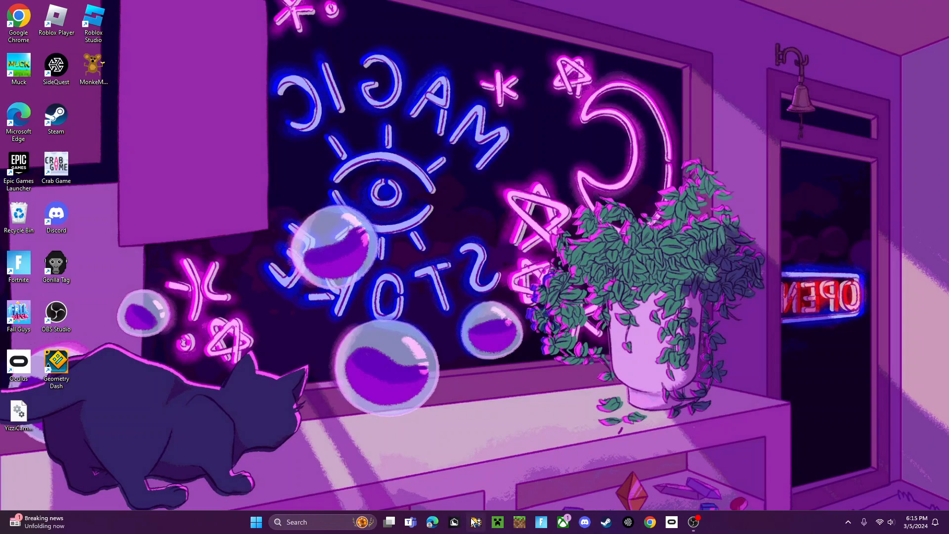
# - Move Bark-1.5.1.dll from the Downloads folder onto the desktop
pyautogui.click(475, 522)
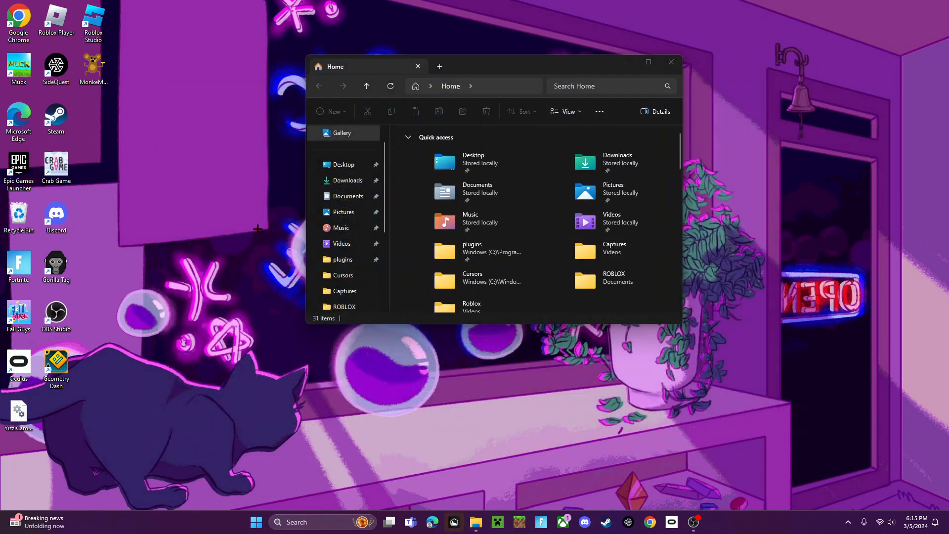
pyautogui.click(348, 180)
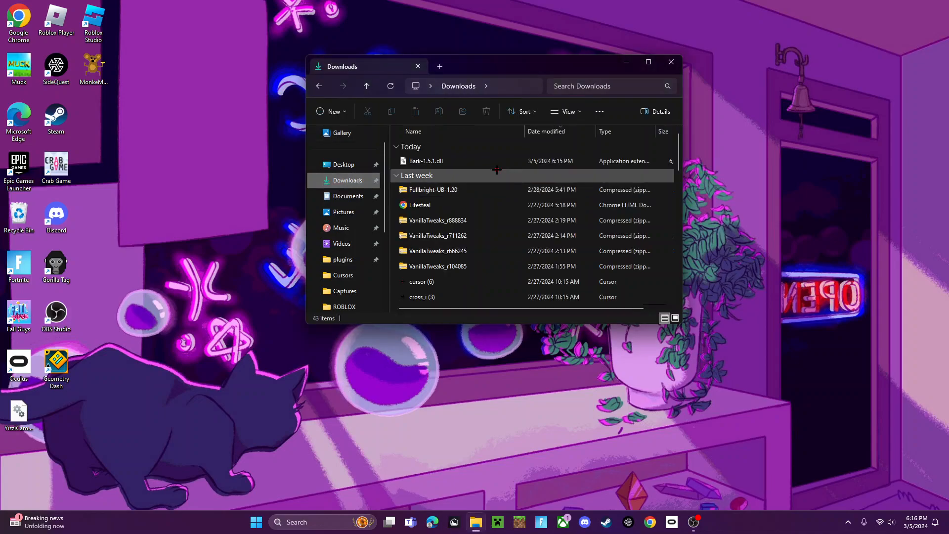
pyautogui.click(425, 160)
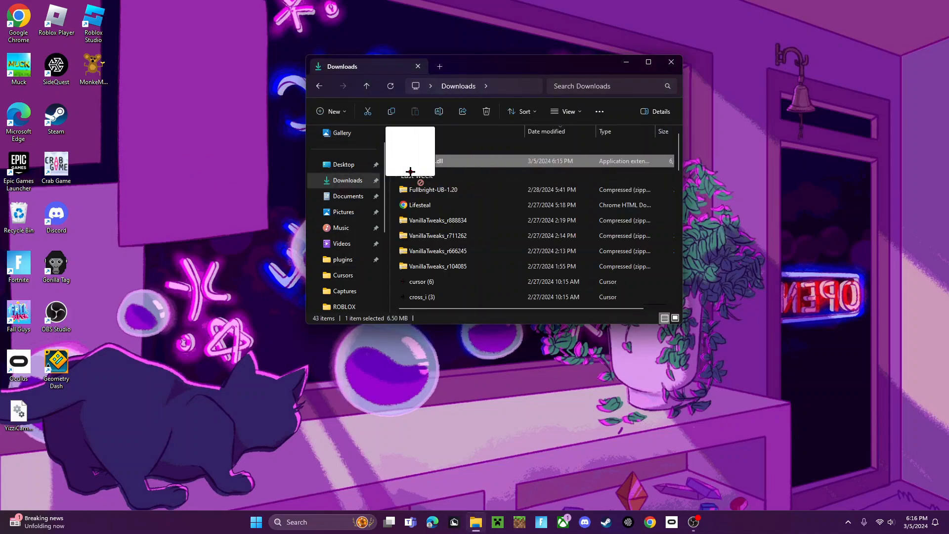
pyautogui.moveTo(409, 160); pyautogui.dragTo(206, 117)
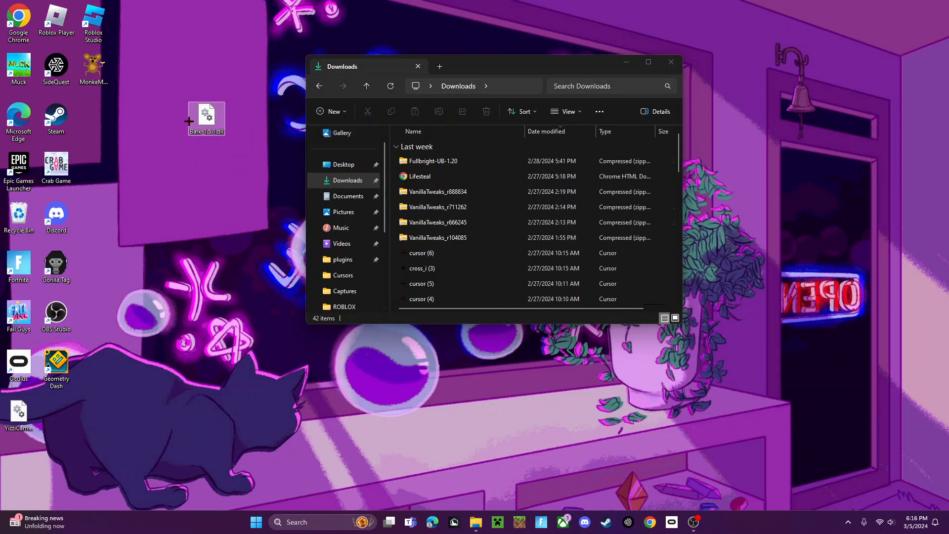
# - Close Explorer and launch Monke Mod Manager from its desktop shortcut
pyautogui.click(670, 61)
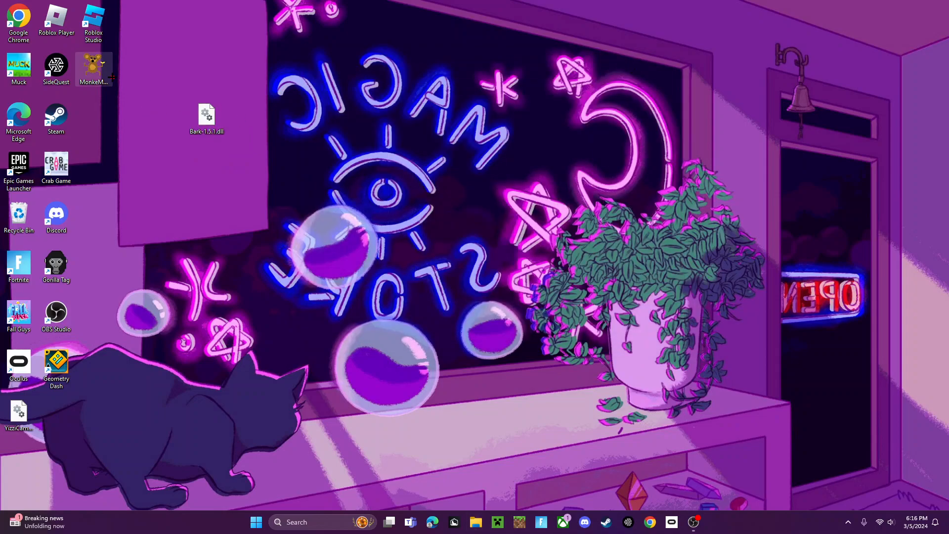
pyautogui.doubleClick(93, 66)
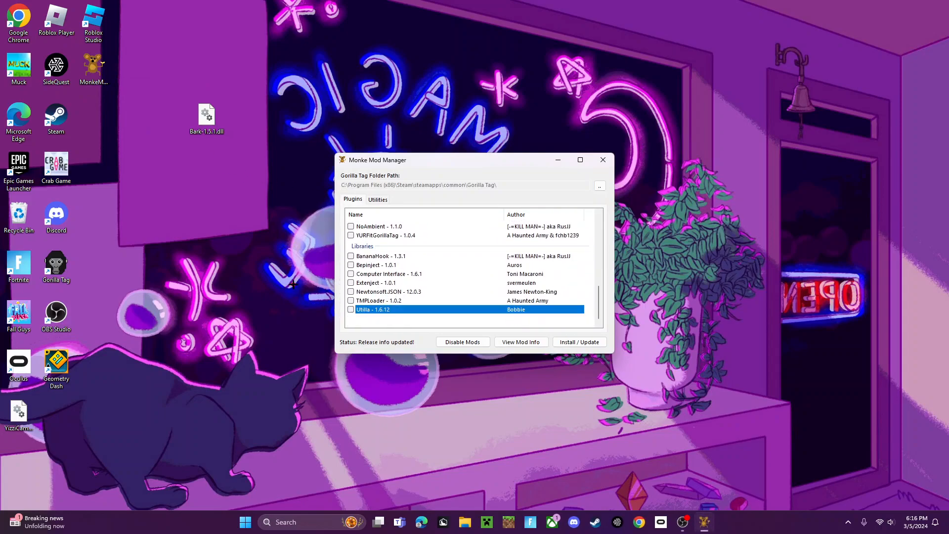
# - Install the Utilla mod via Install / Update
pyautogui.click(351, 309)
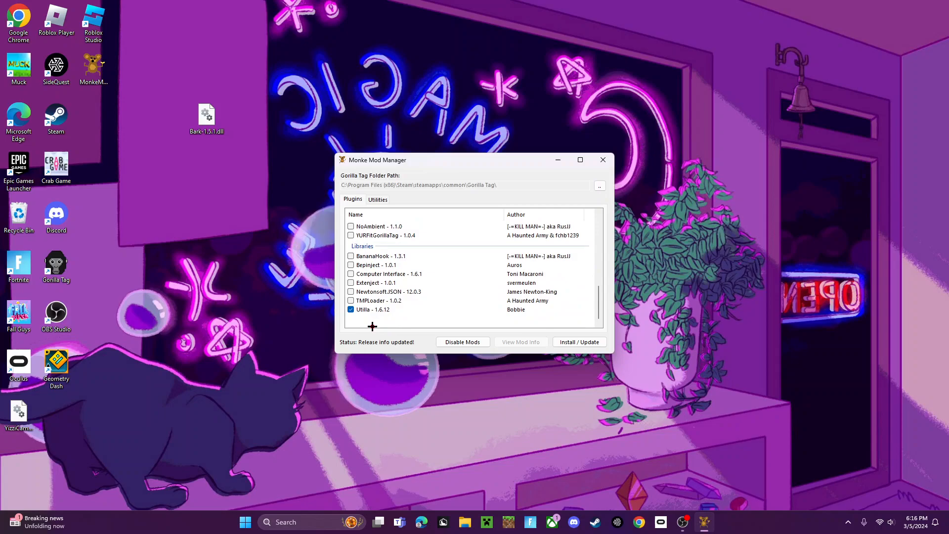
pyautogui.moveTo(432, 322)
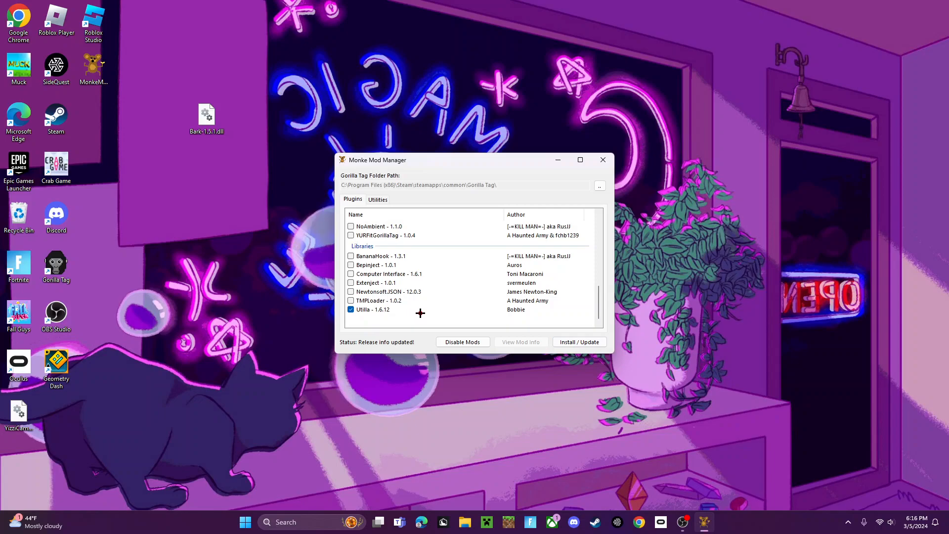
pyautogui.click(579, 342)
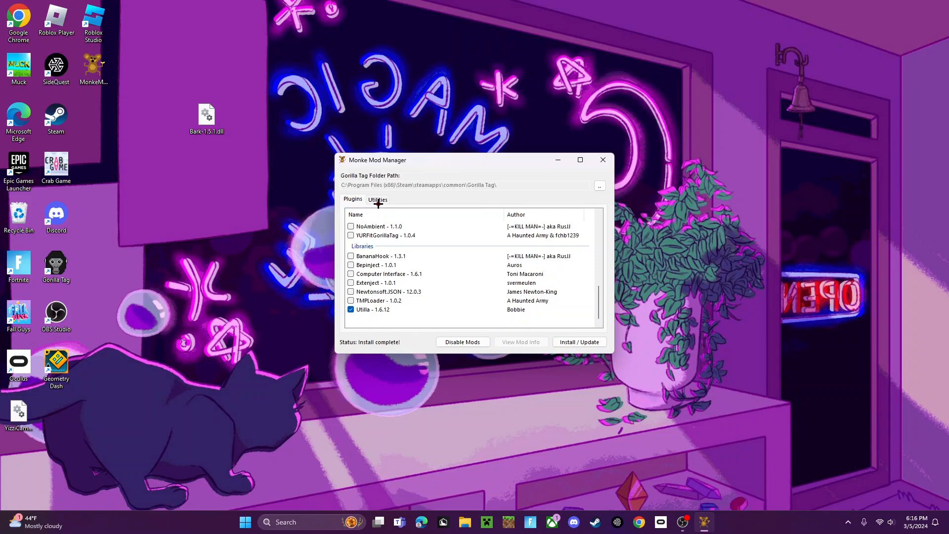
# - Open Gorilla Tag's BepInEx plugins folder from the Utilities section
pyautogui.click(377, 199)
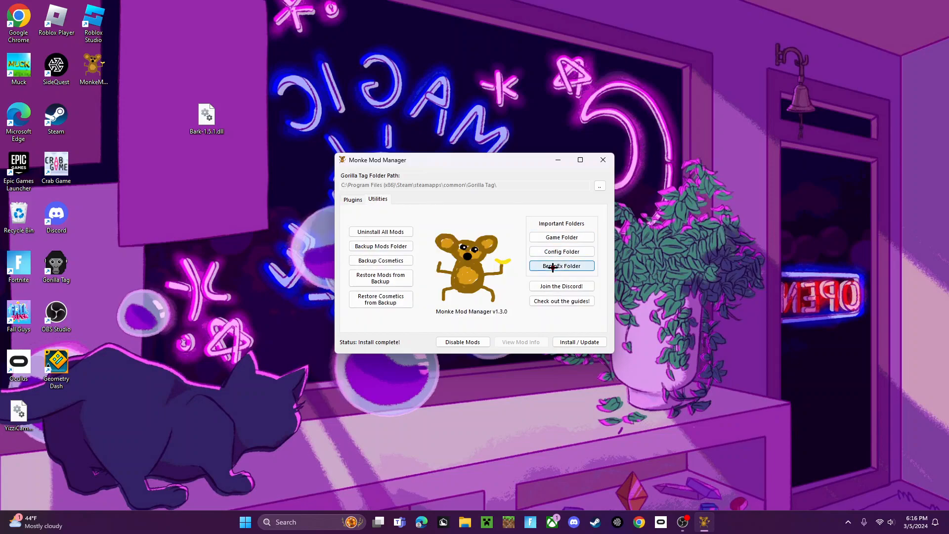
pyautogui.click(559, 266)
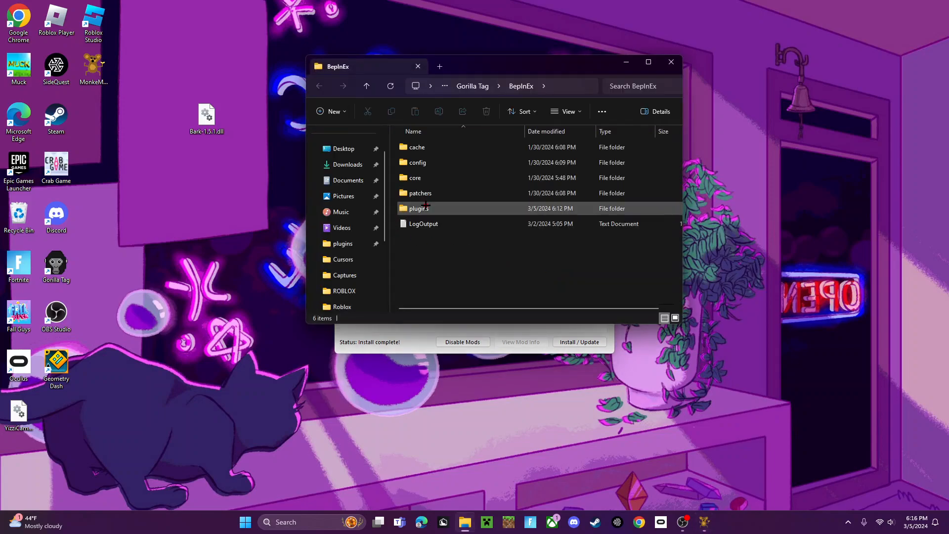
pyautogui.doubleClick(418, 208)
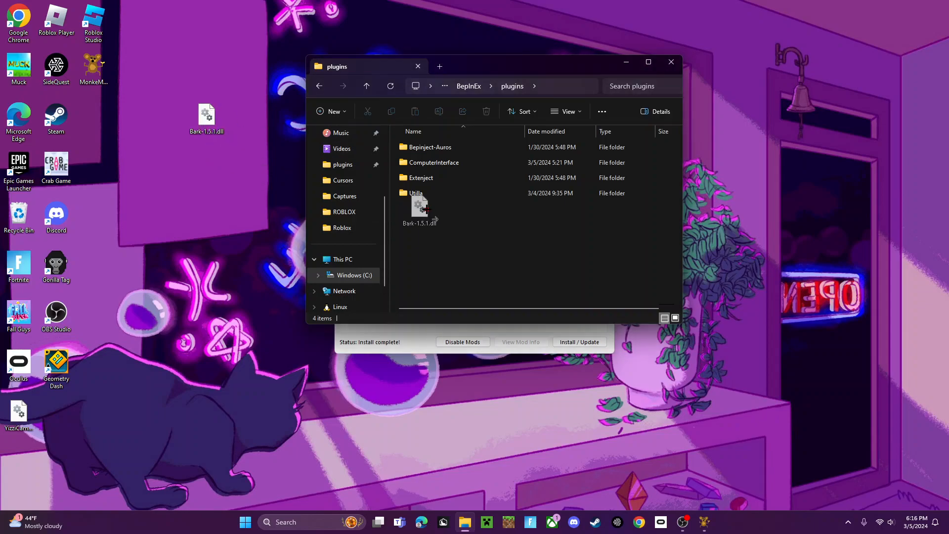